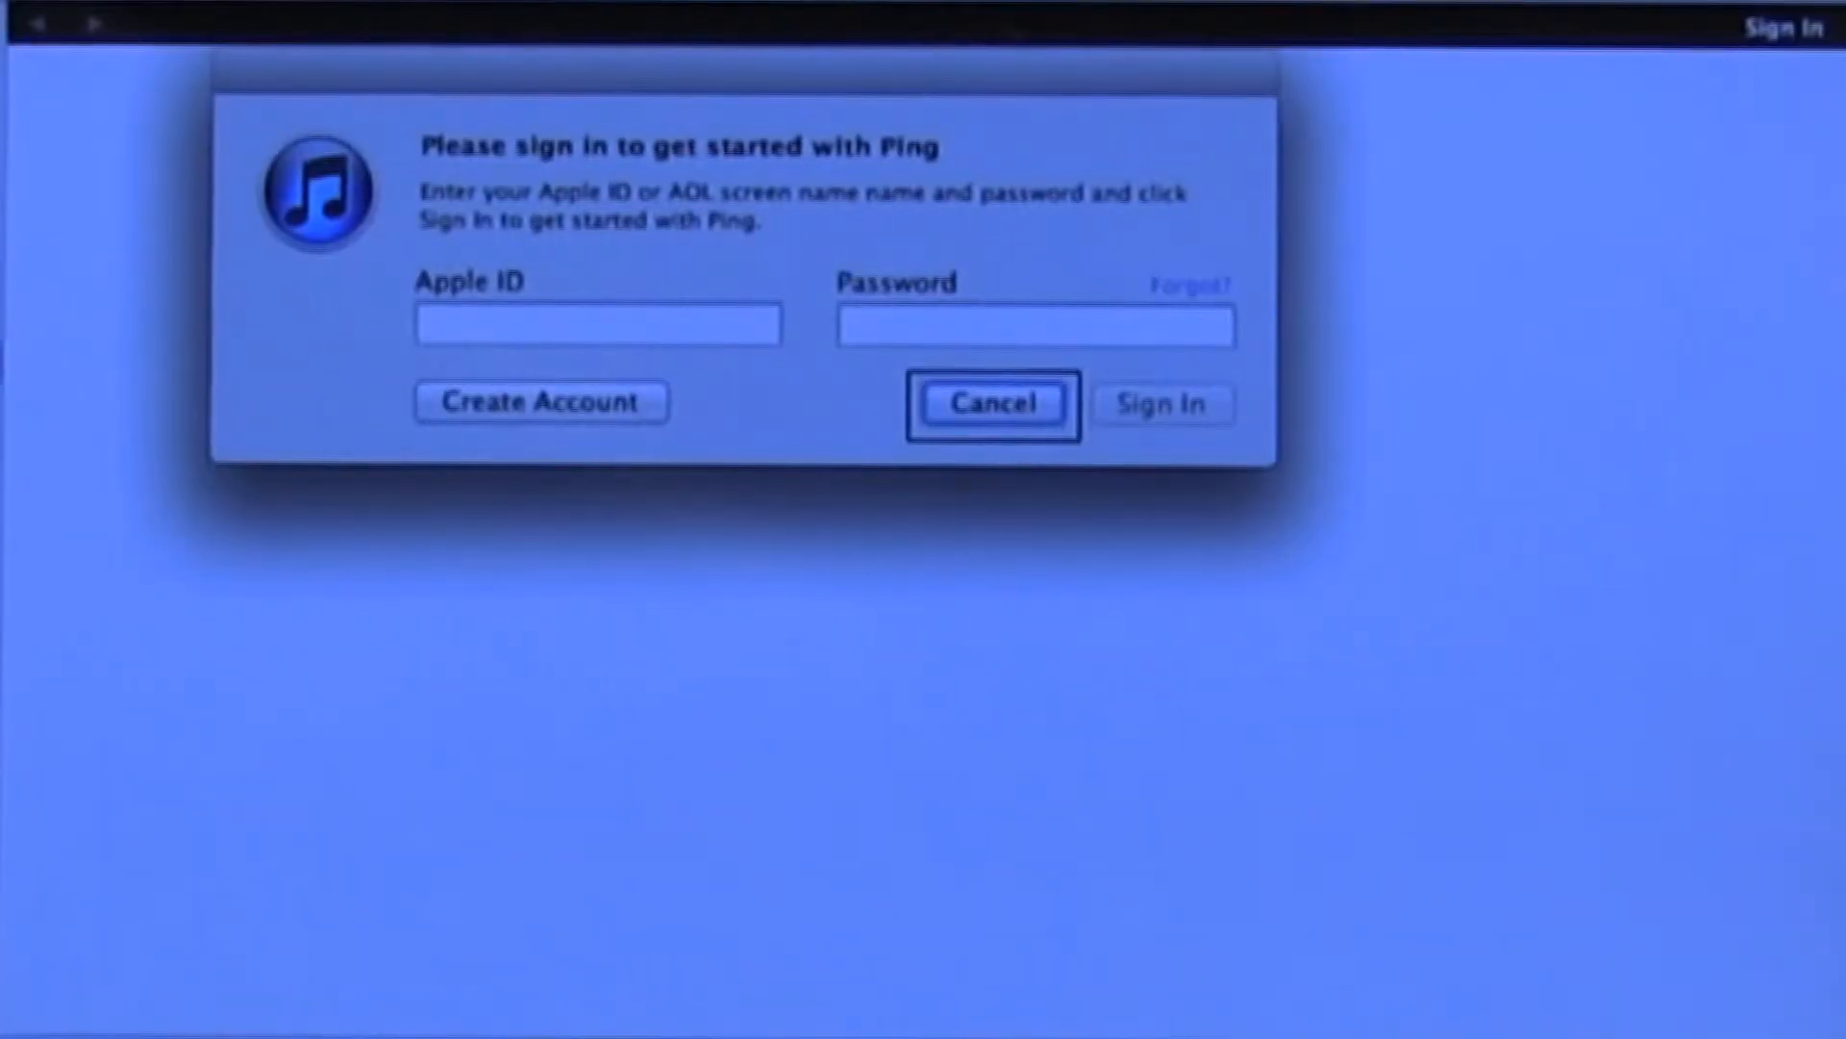
Cancel the 'Please sign in to get started with Ping' prompt without signing in.
click(992, 403)
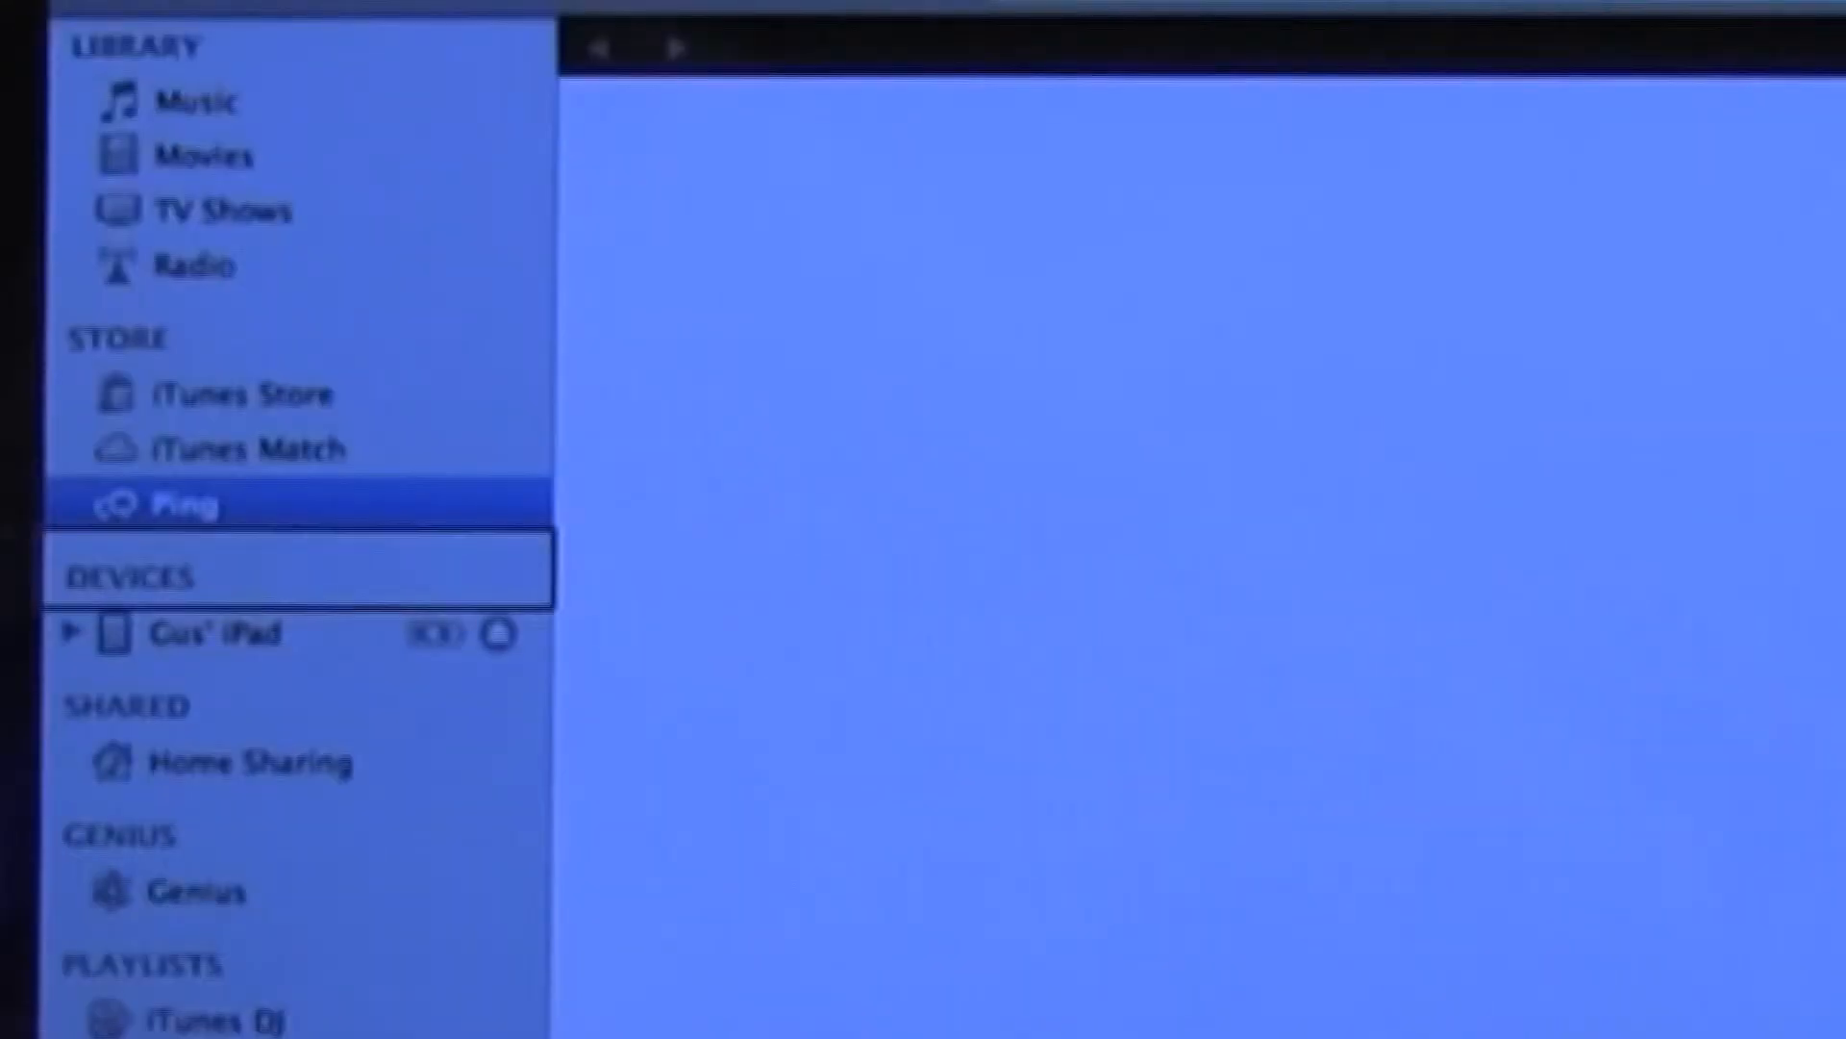
click(205, 635)
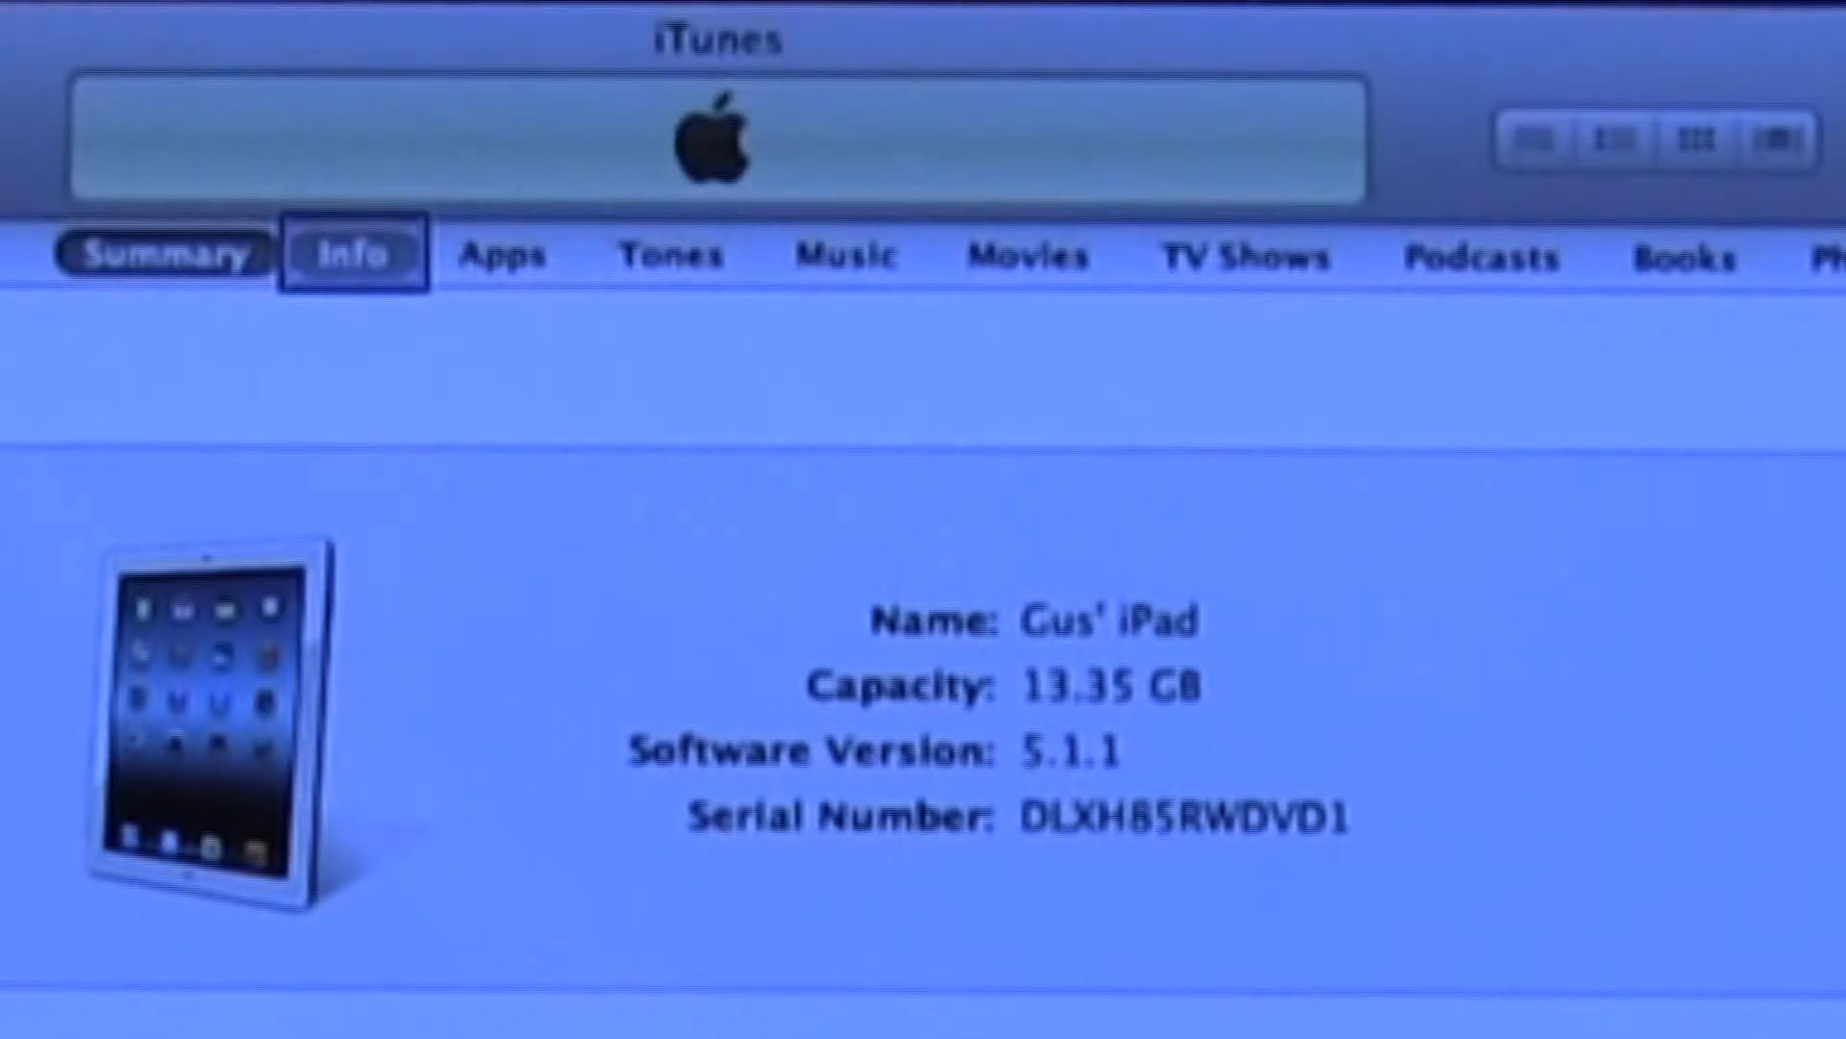
click(503, 255)
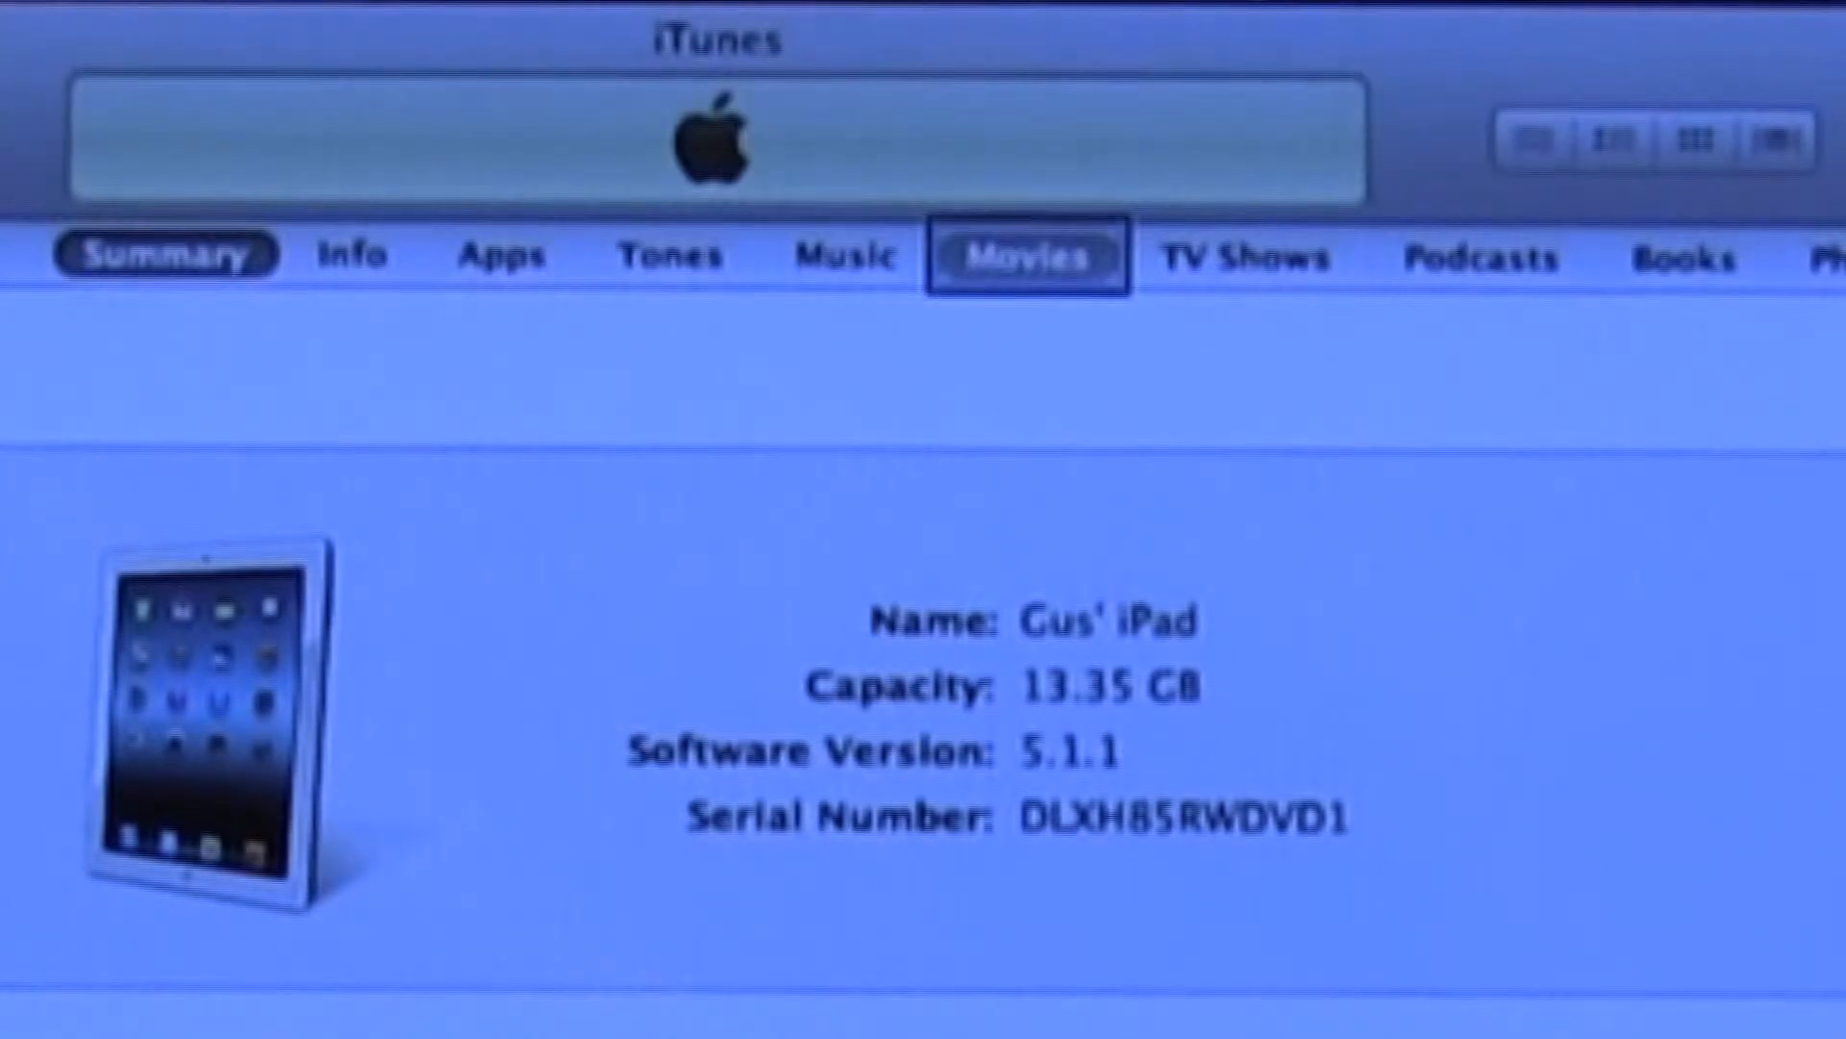
click(1257, 258)
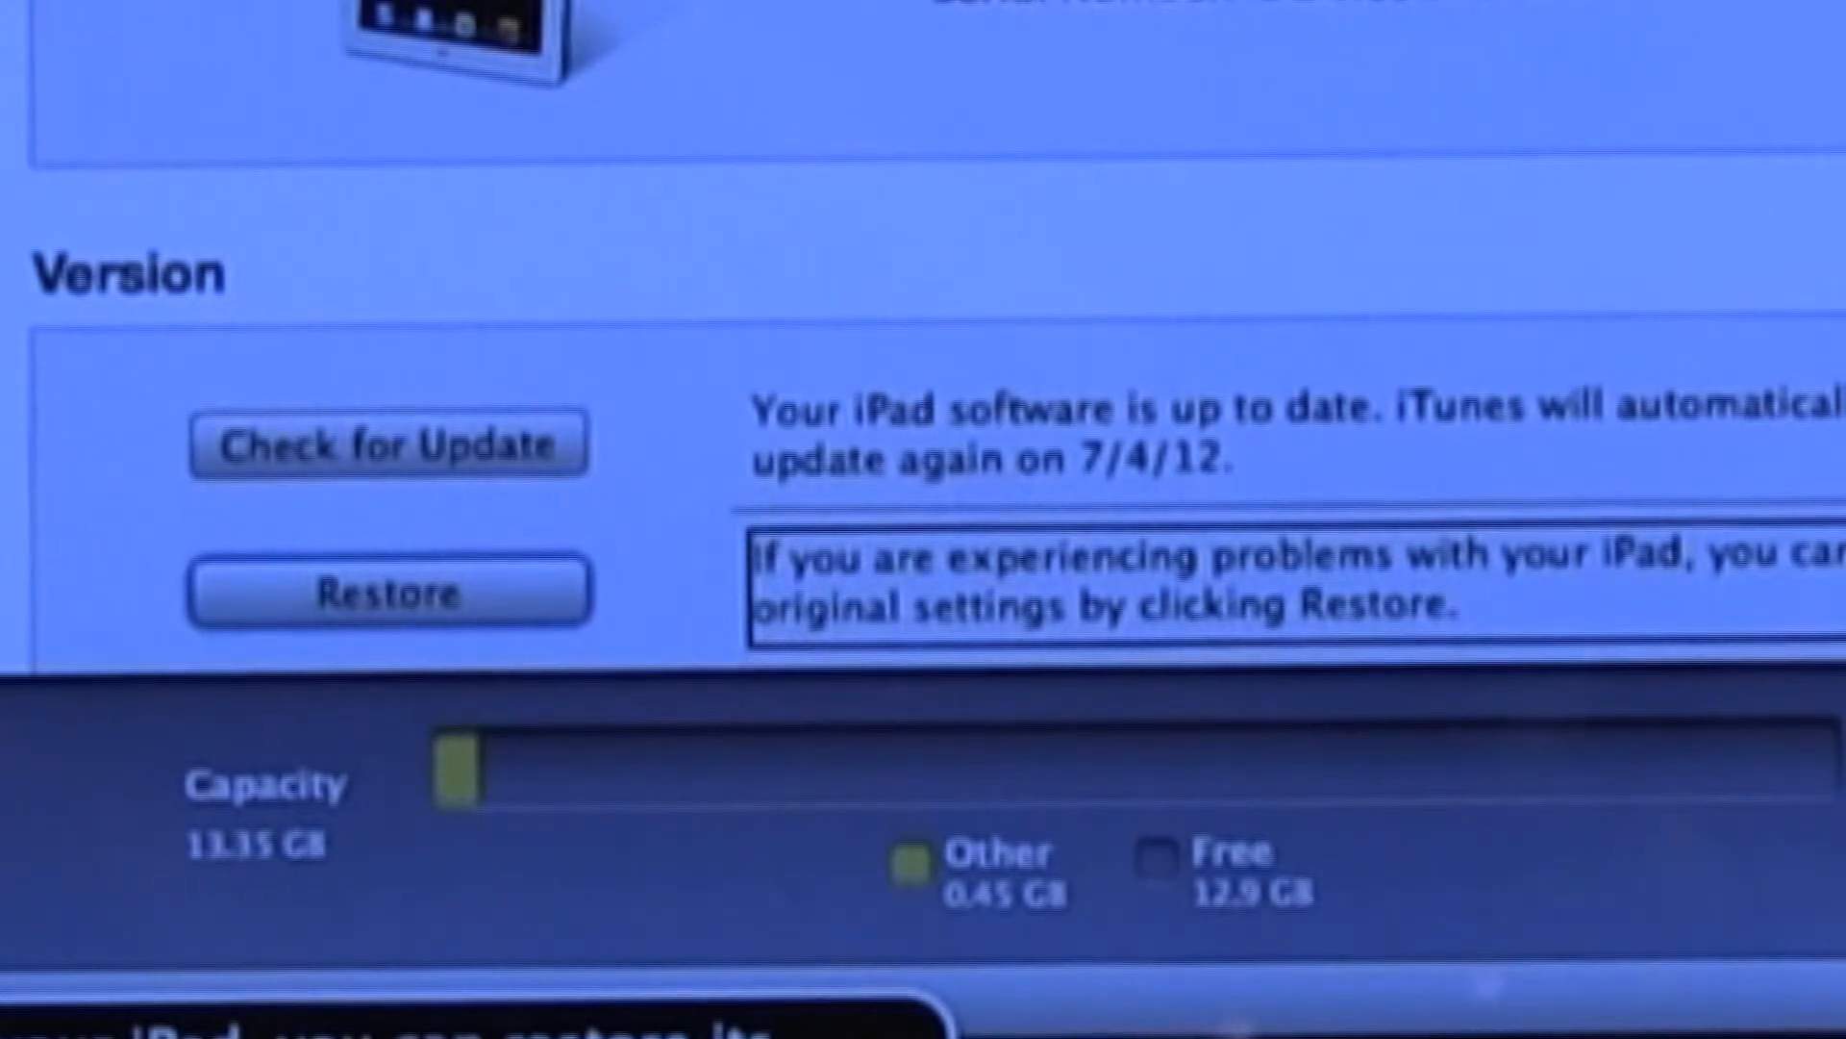
Scroll the iPad Summary tab to Options and open Configure Universal Access.
scroll(down, 3)
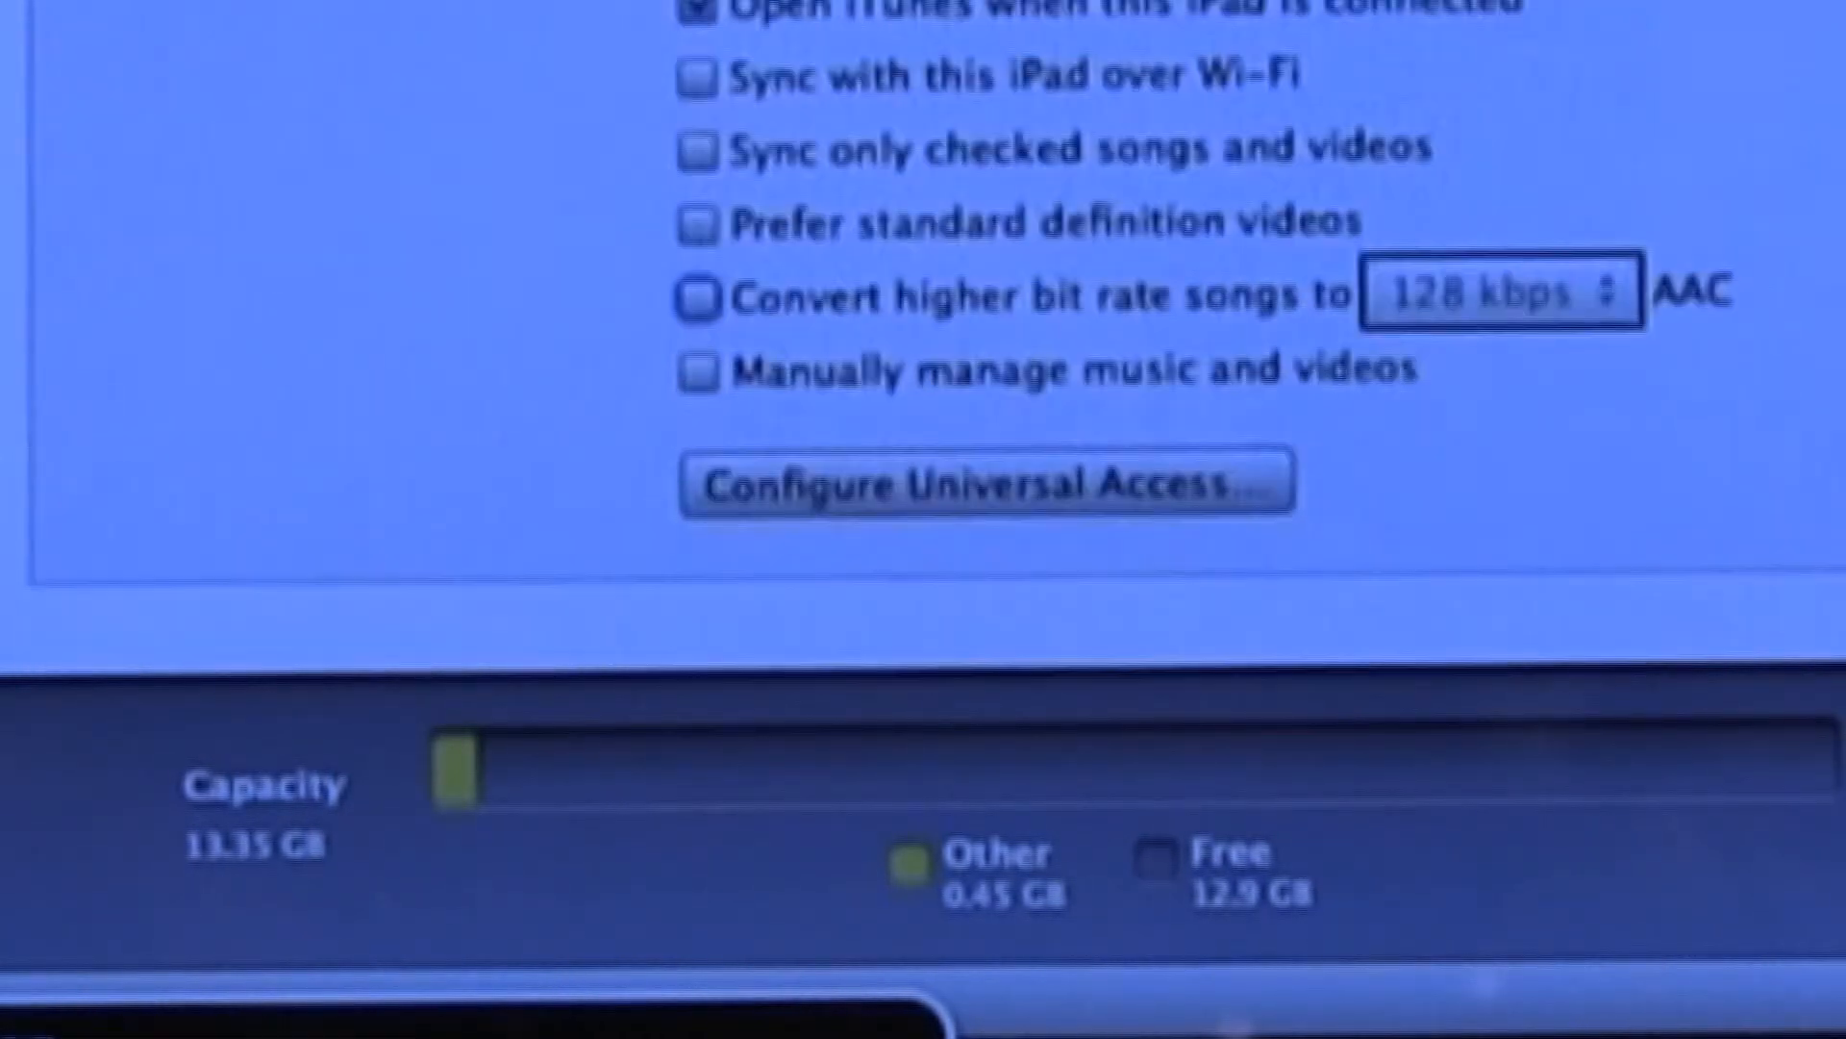
click(707, 371)
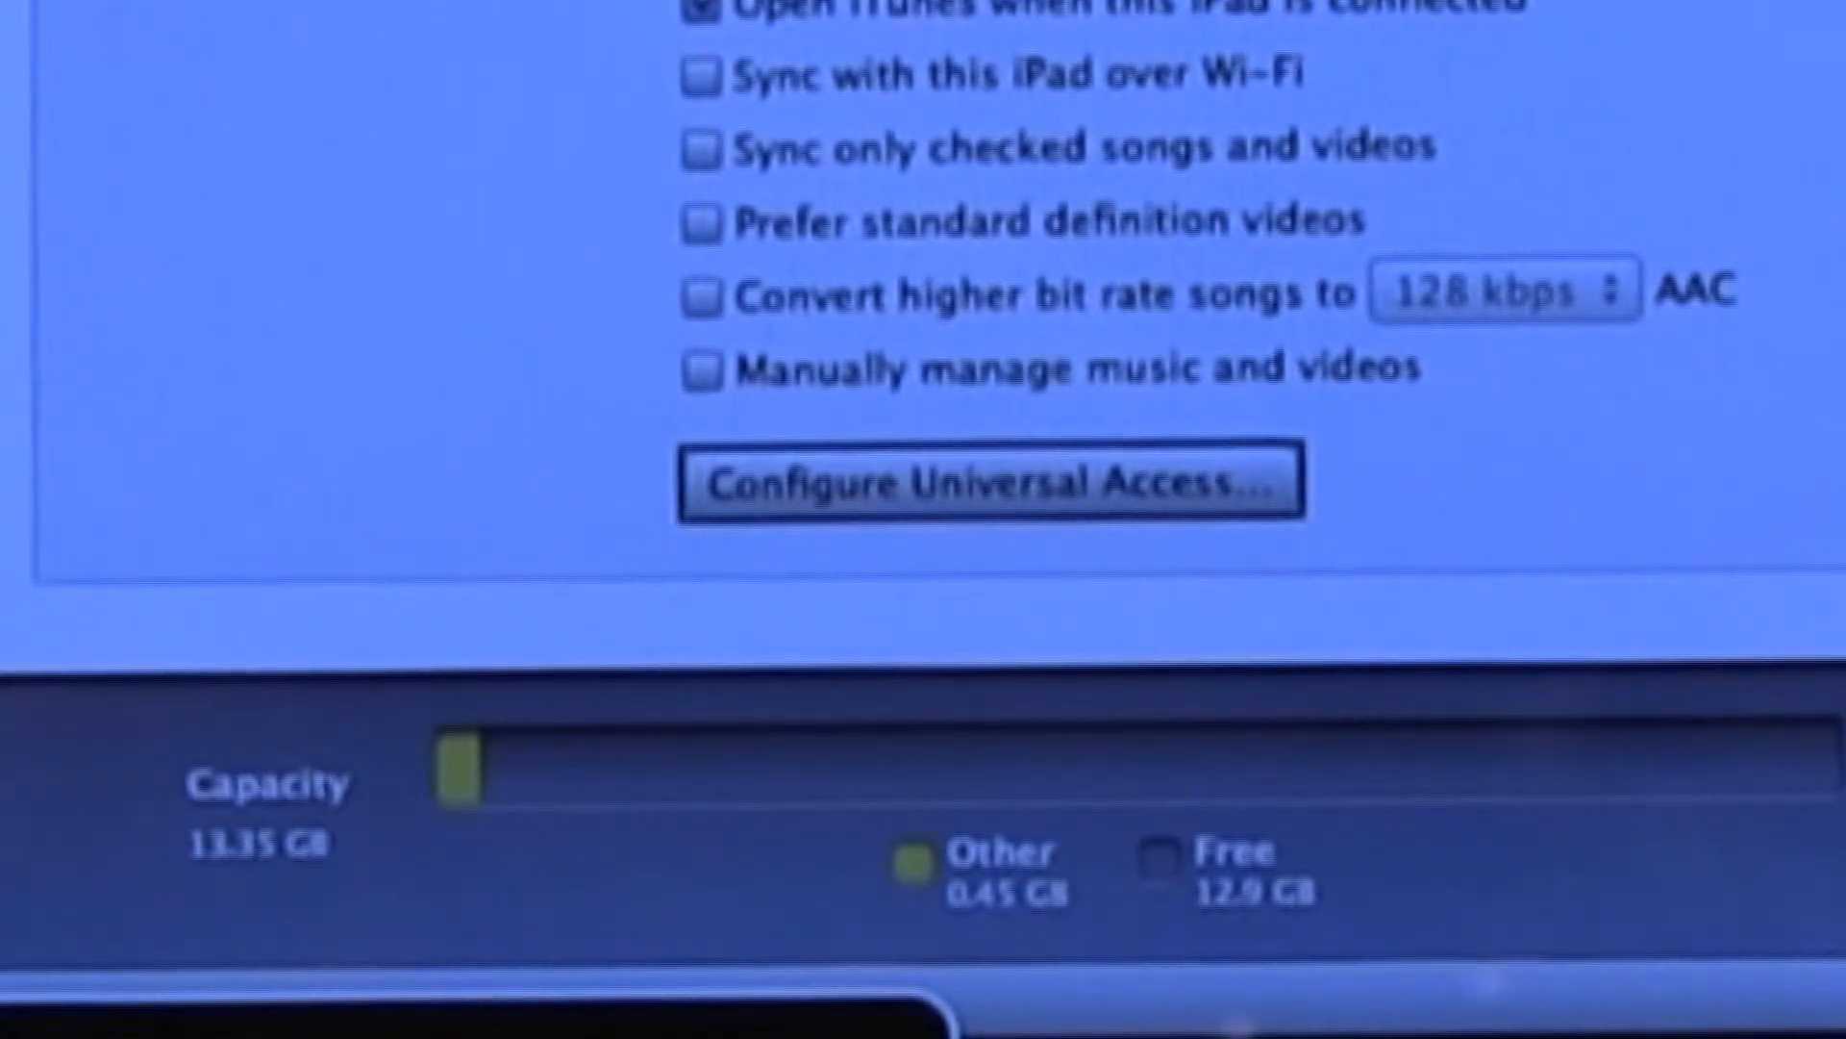
click(980, 486)
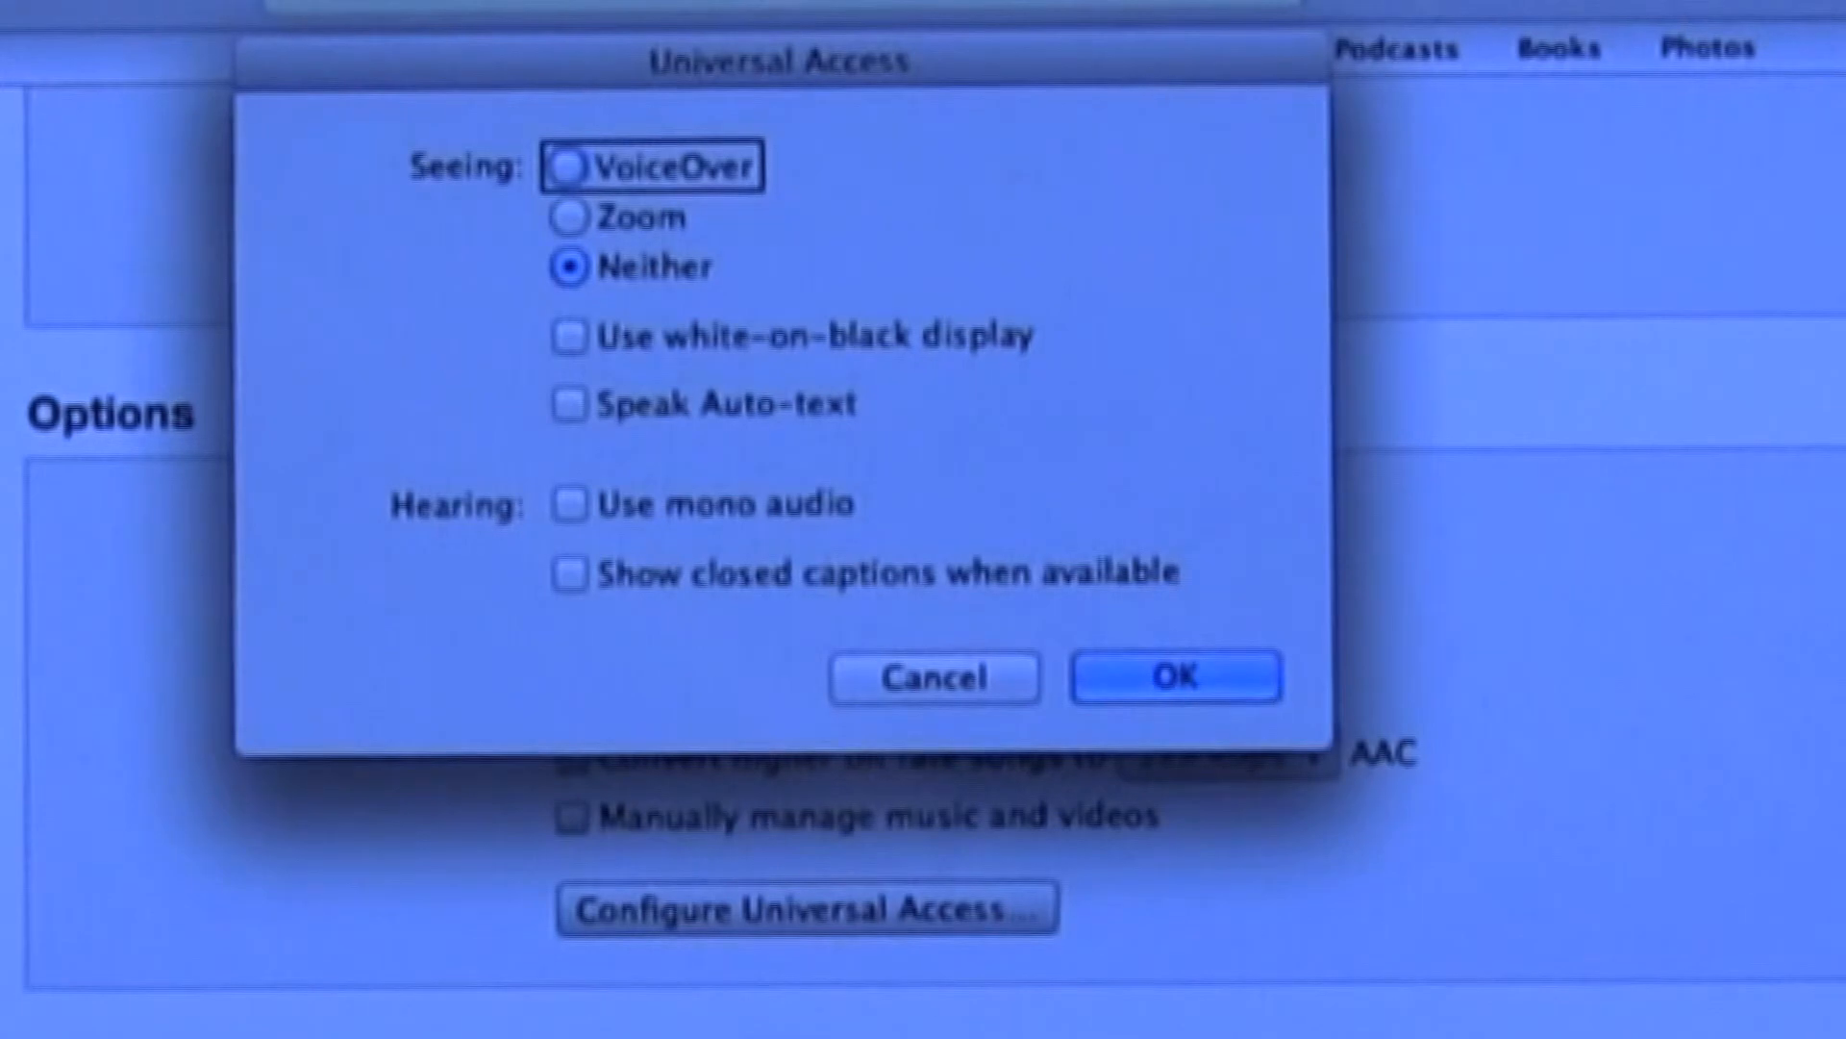
Select VoiceOver under Seeing and confirm with OK, triggering the gesture-change warning.
click(568, 165)
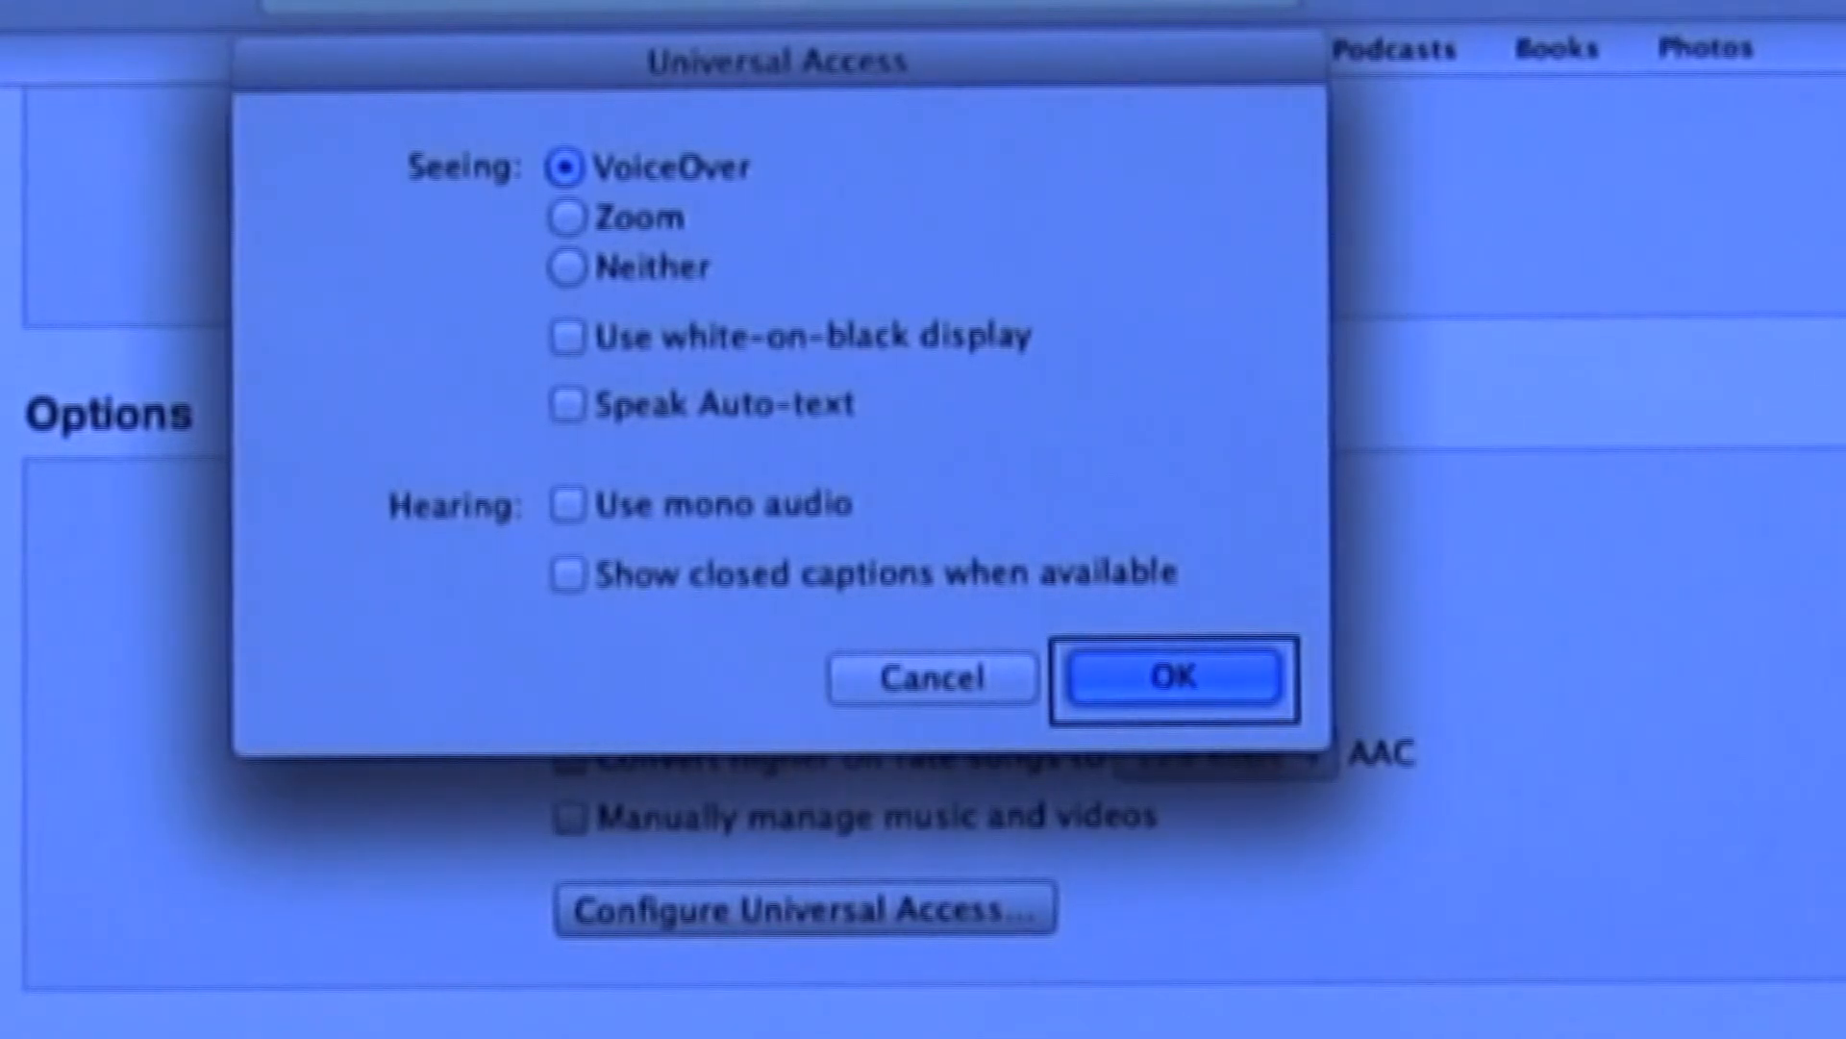
click(1170, 677)
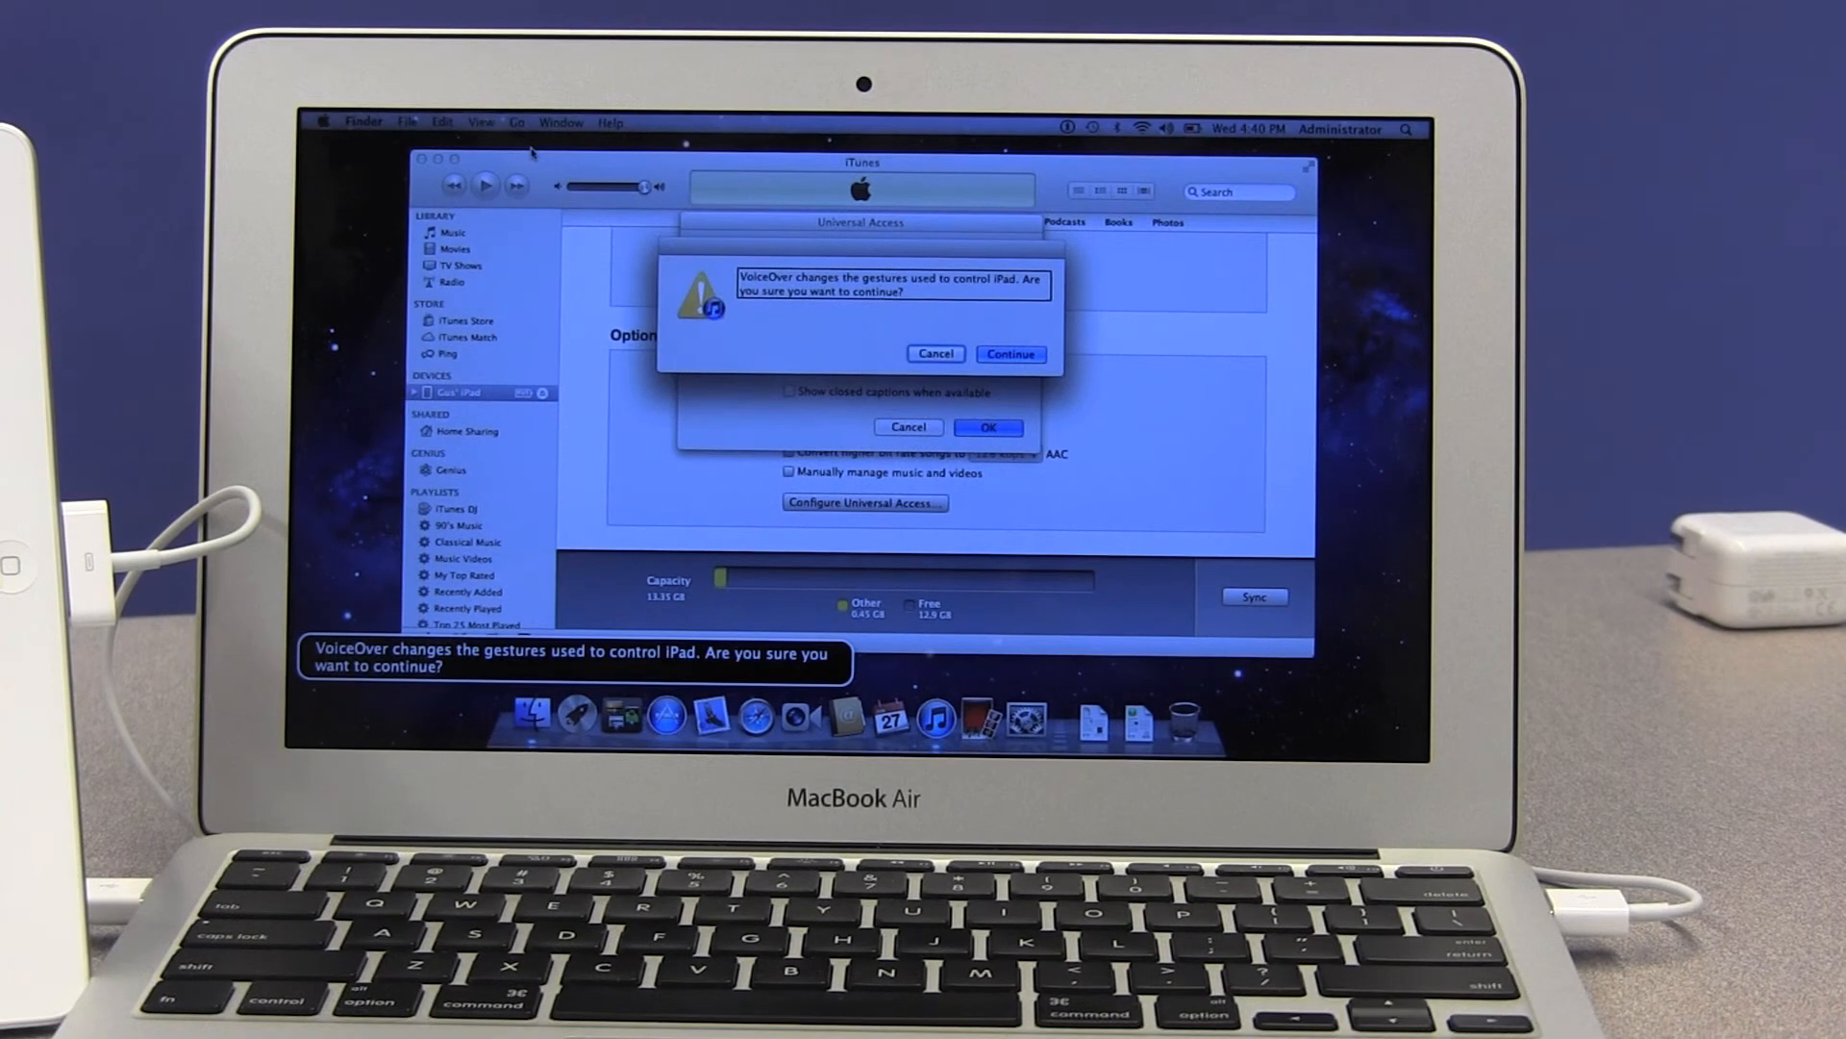